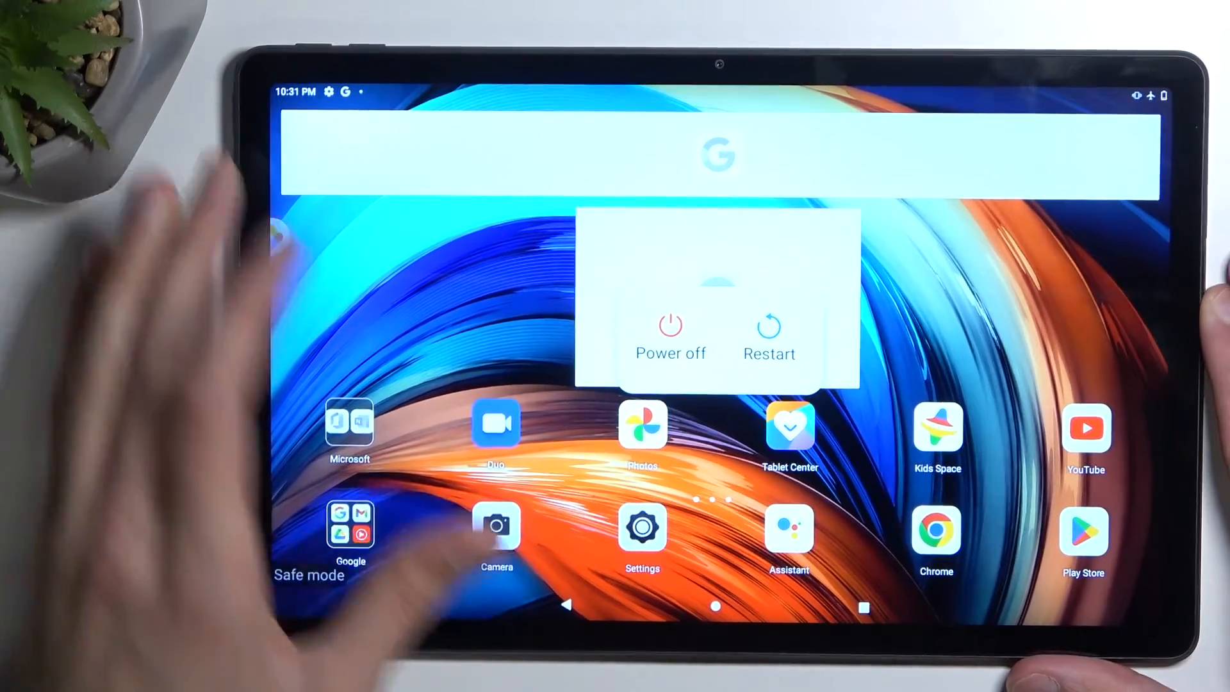
- Restart the tablet from the power menu to exit safe mode and reach the Lenovo logo
click(769, 333)
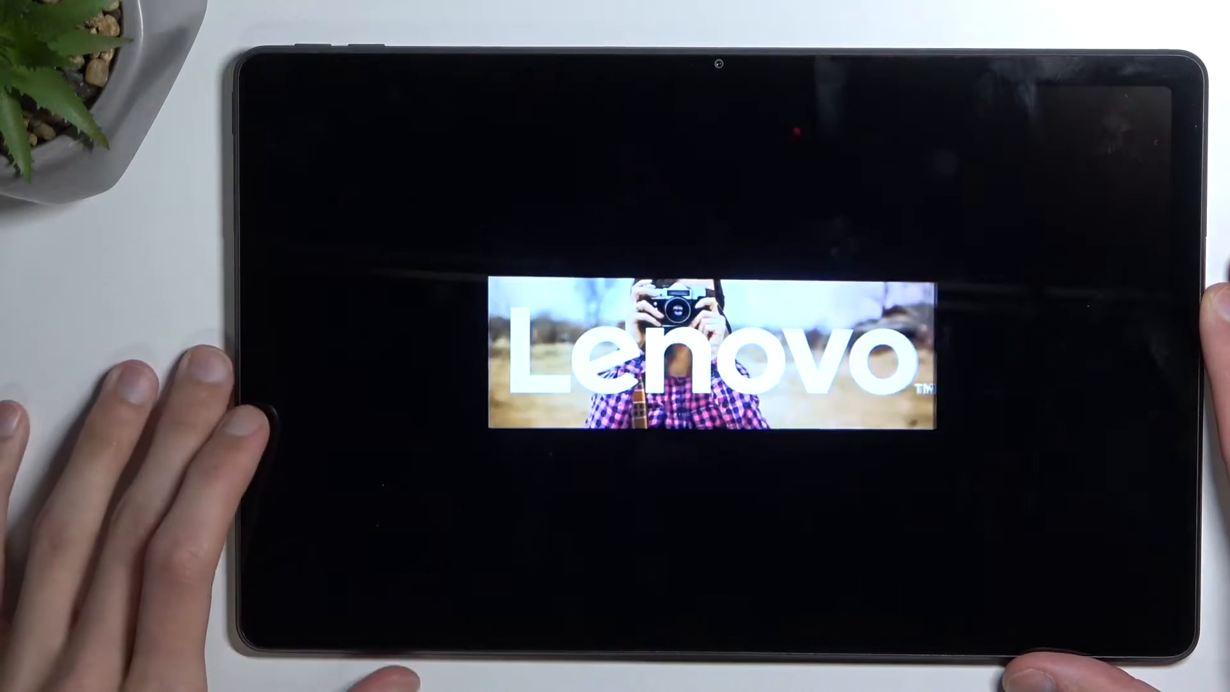